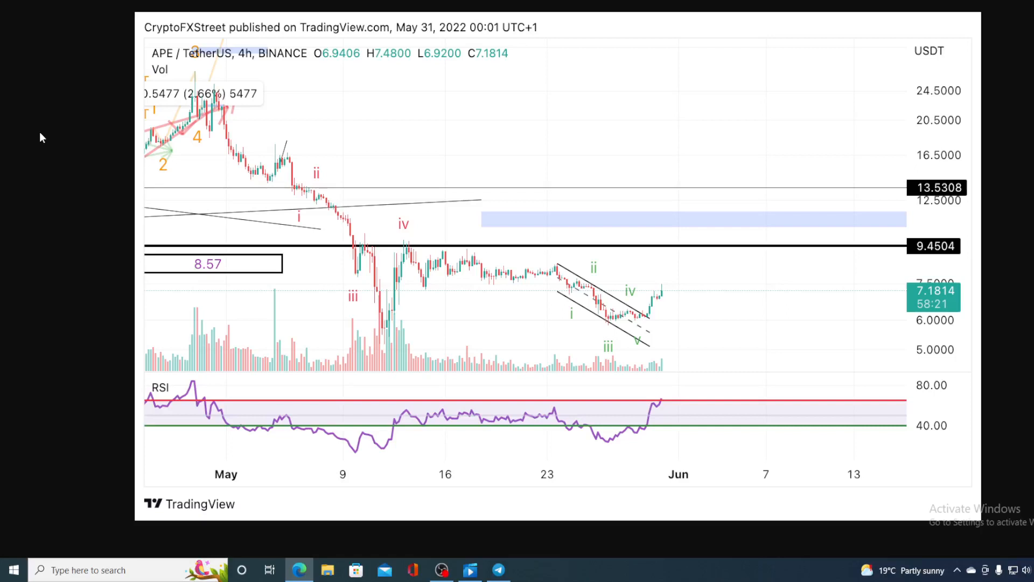
pyautogui.moveTo(47, 97)
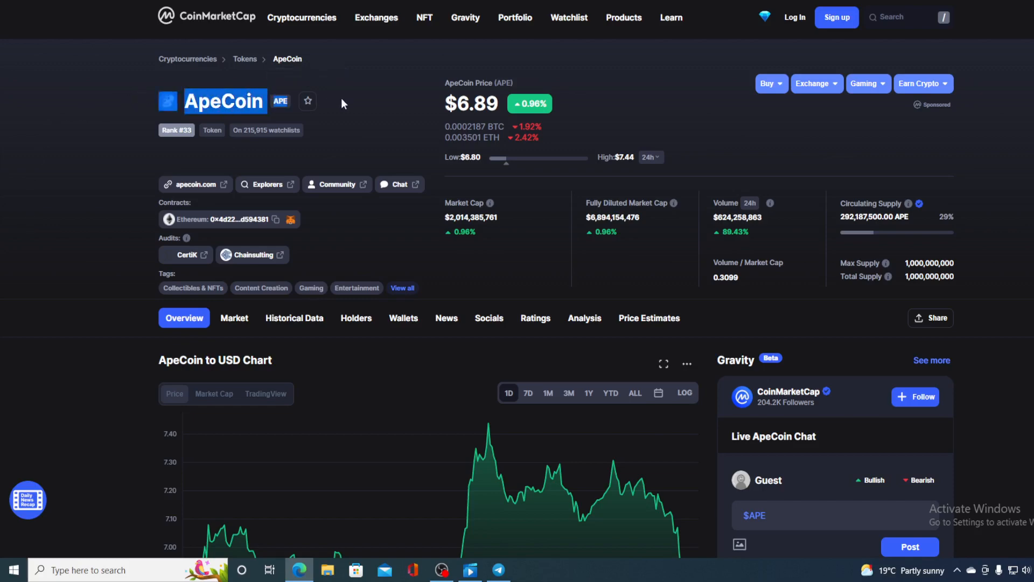
pyautogui.scroll(-3)
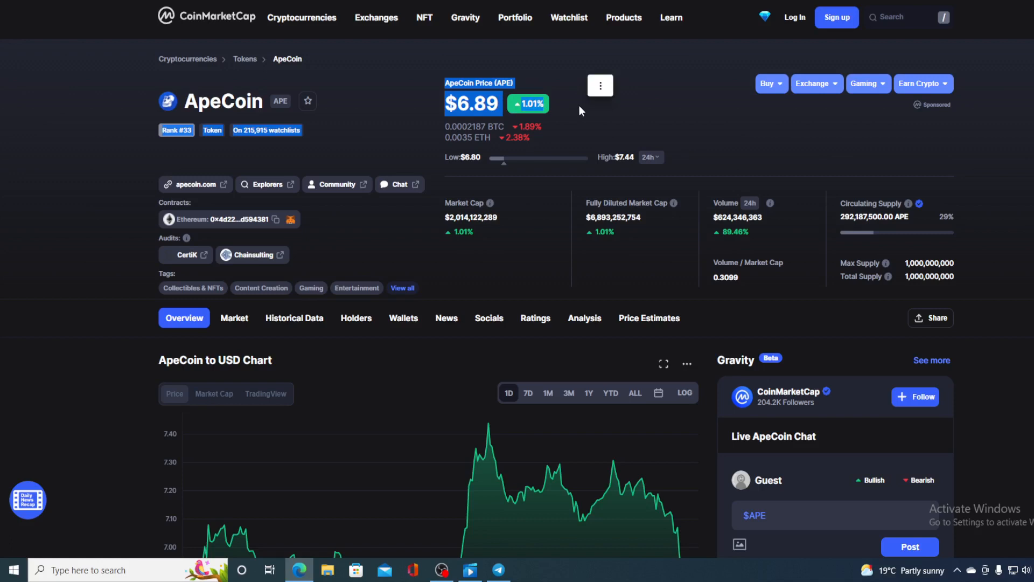
pyautogui.moveTo(740, 137)
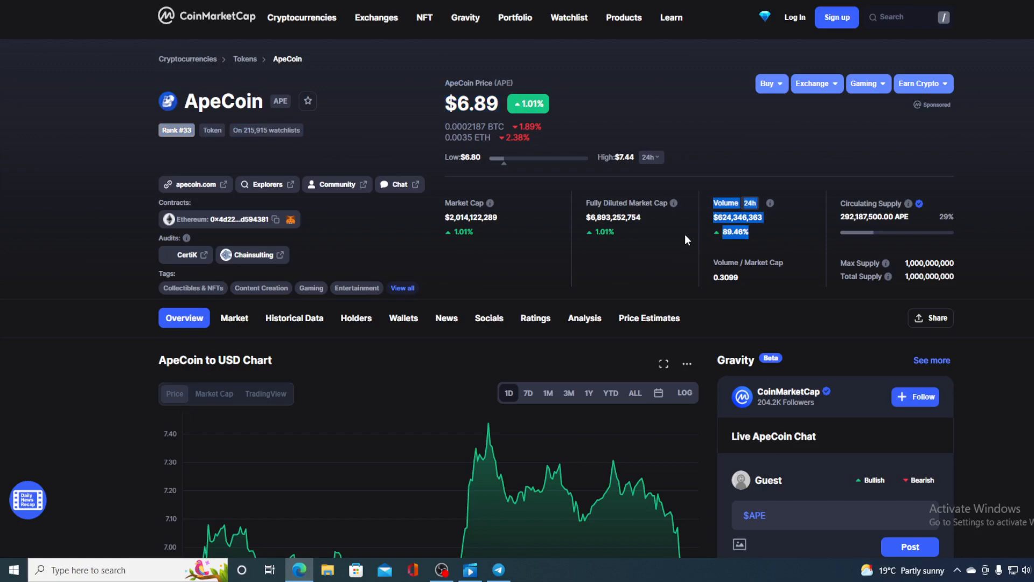
pyautogui.moveTo(415, 293)
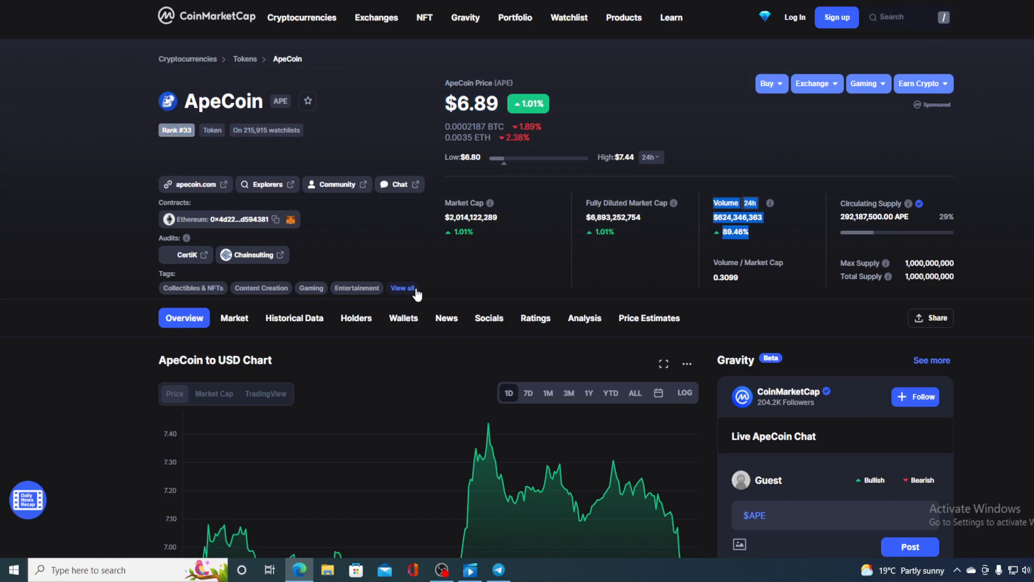
# Scroll down to the ApeCoin to USD one-day price chart and select a point on it.
pyautogui.scroll(-3)
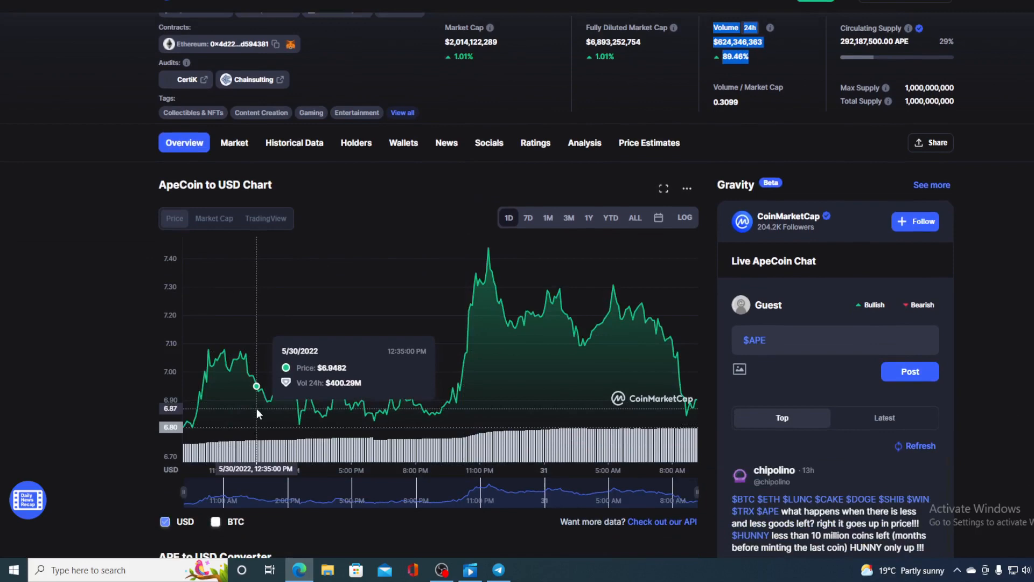
pyautogui.moveTo(388, 405)
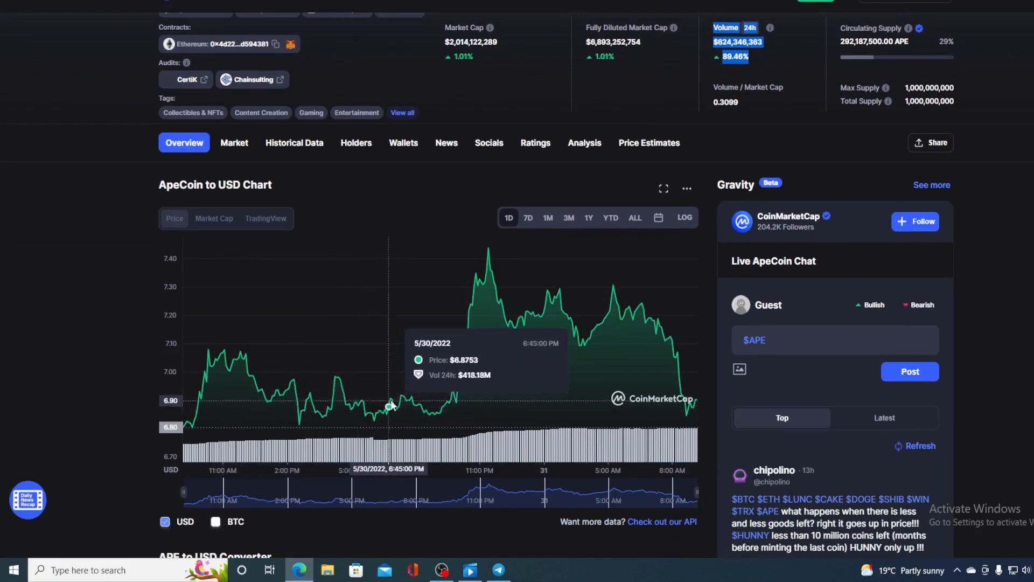
pyautogui.moveTo(587, 372)
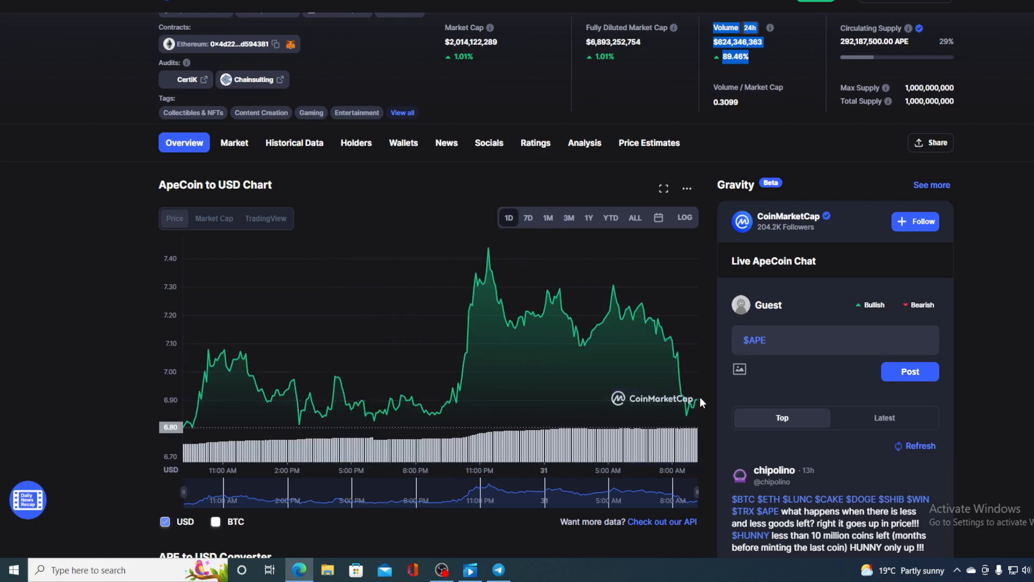
pyautogui.moveTo(487, 254)
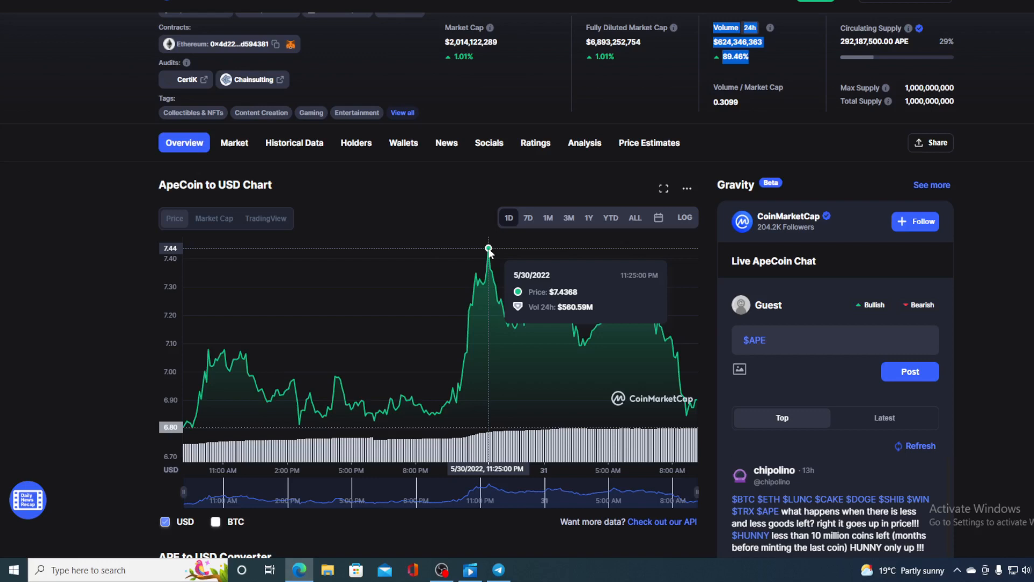
pyautogui.moveTo(699, 404)
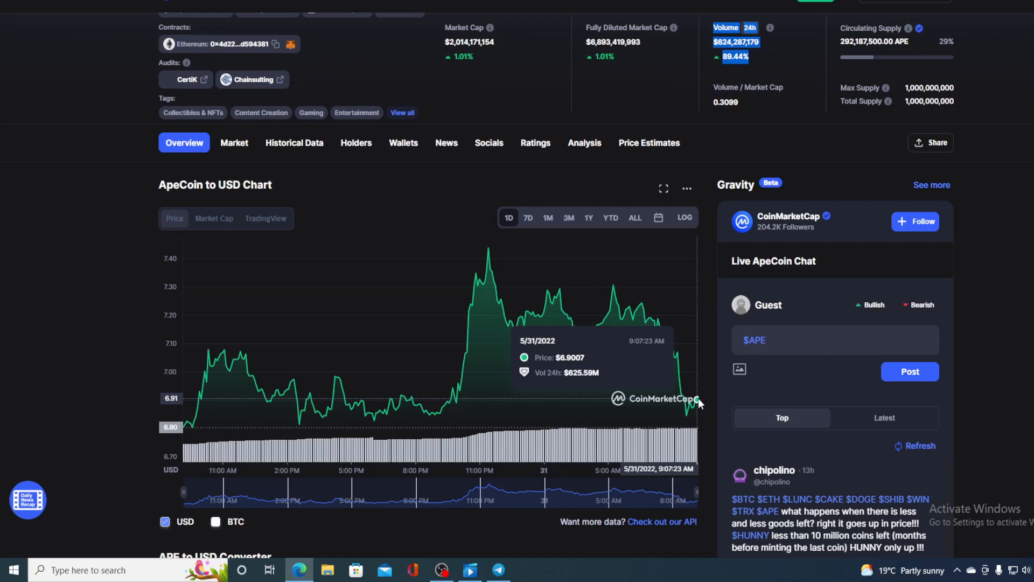
pyautogui.moveTo(432, 143)
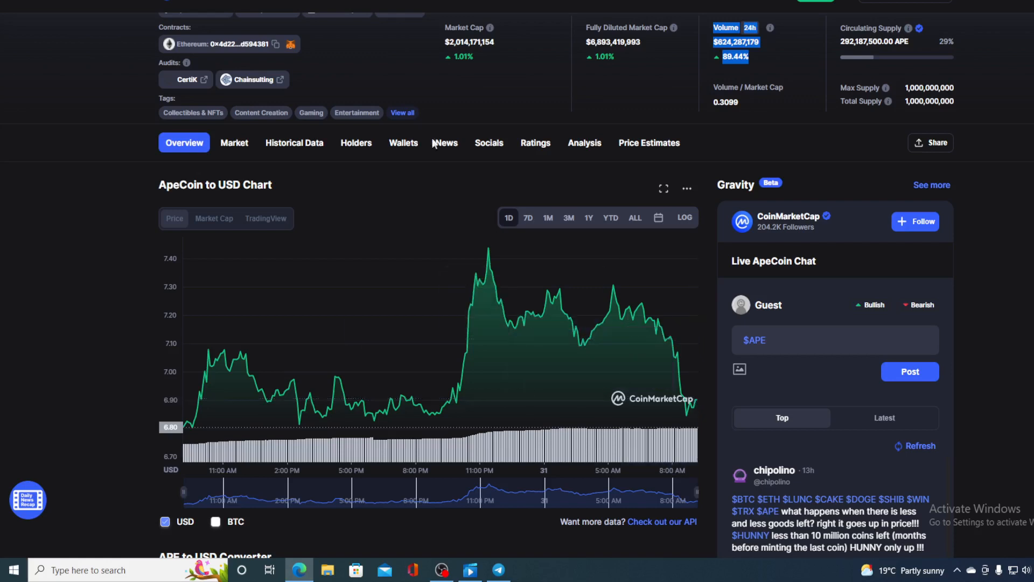
pyautogui.click(446, 142)
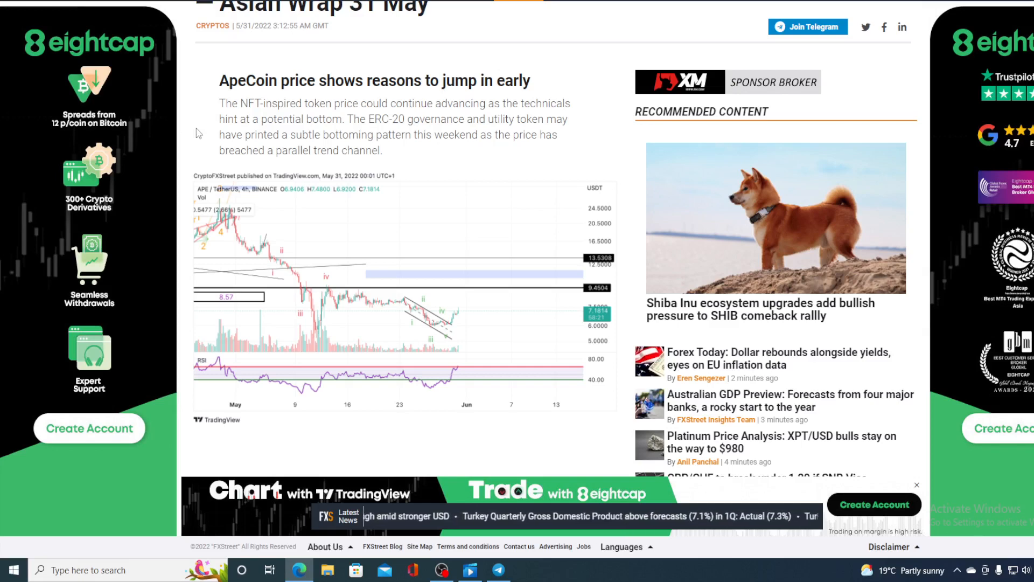
# Scroll left through the FXStreet APE/USDT 4-hour chart article.
pyautogui.hscroll(-3)
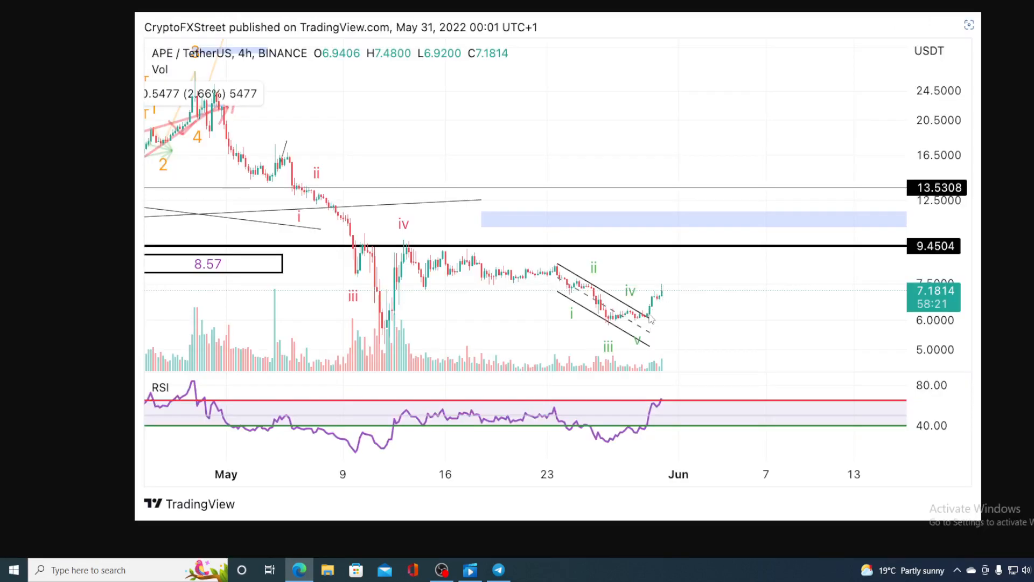
pyautogui.moveTo(670, 303)
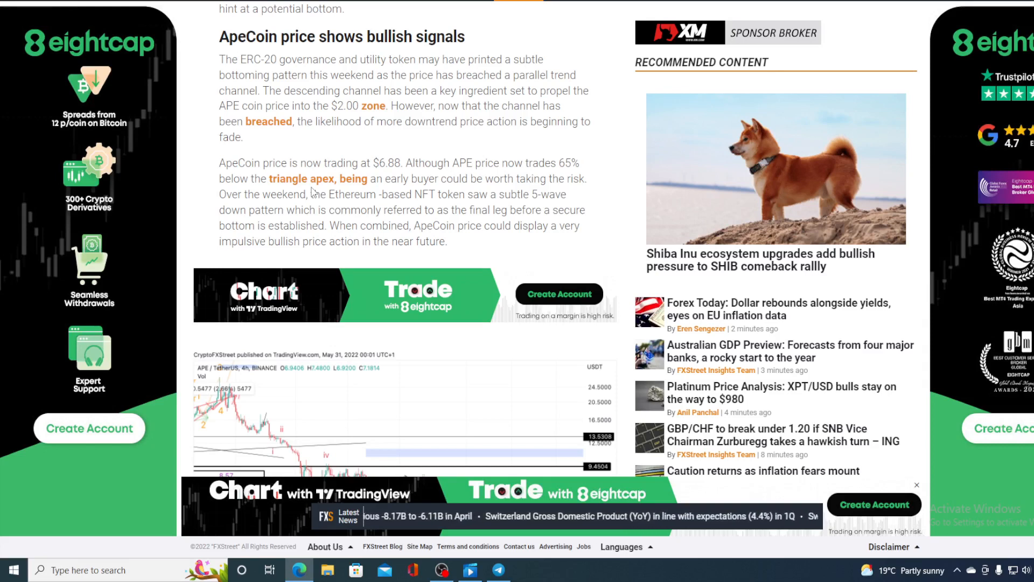
# Scroll down the FXStreet article to the 'ApeCoin price shows bullish signals' section.
pyautogui.scroll(-3)
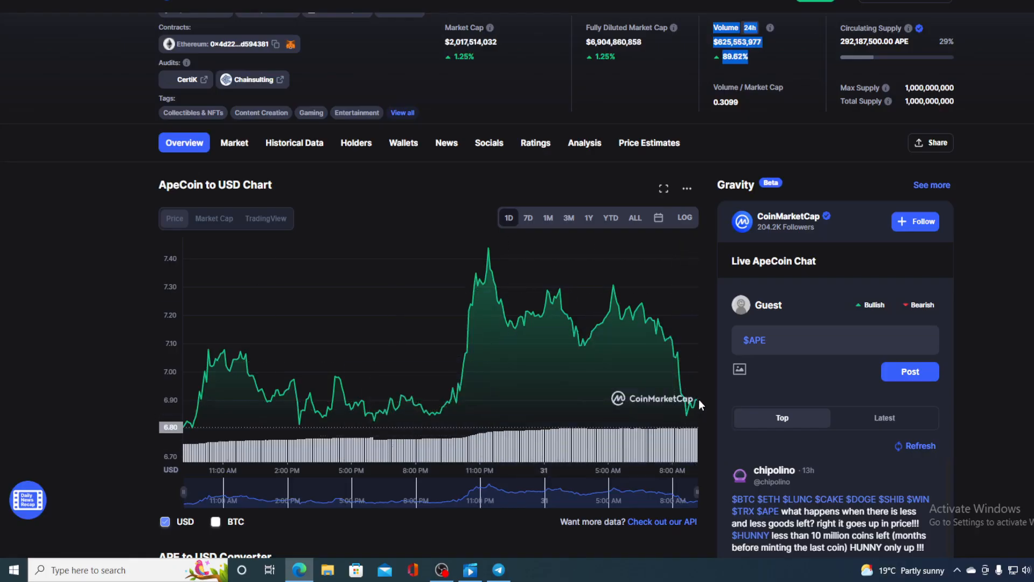
pyautogui.moveTo(698, 405)
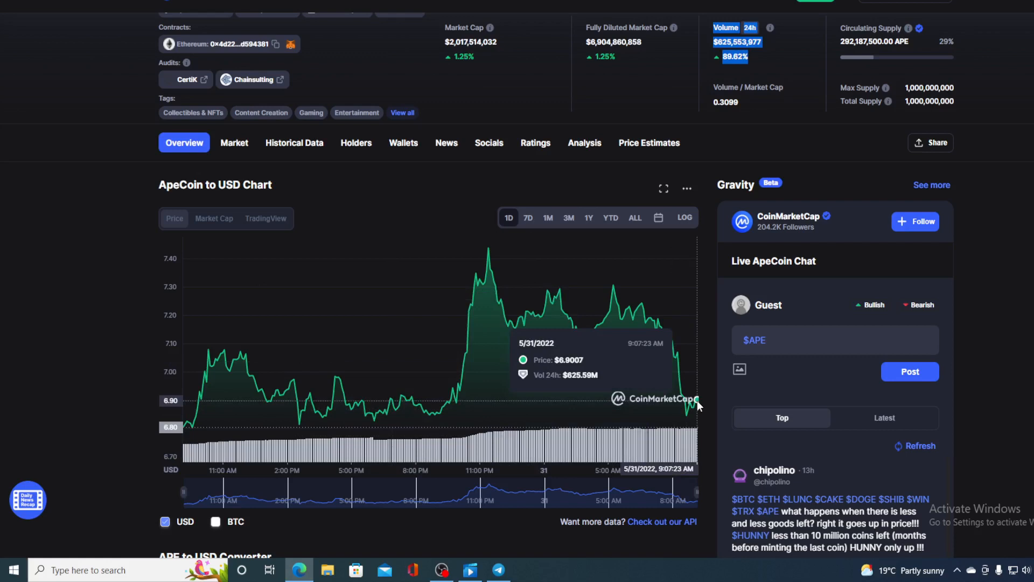